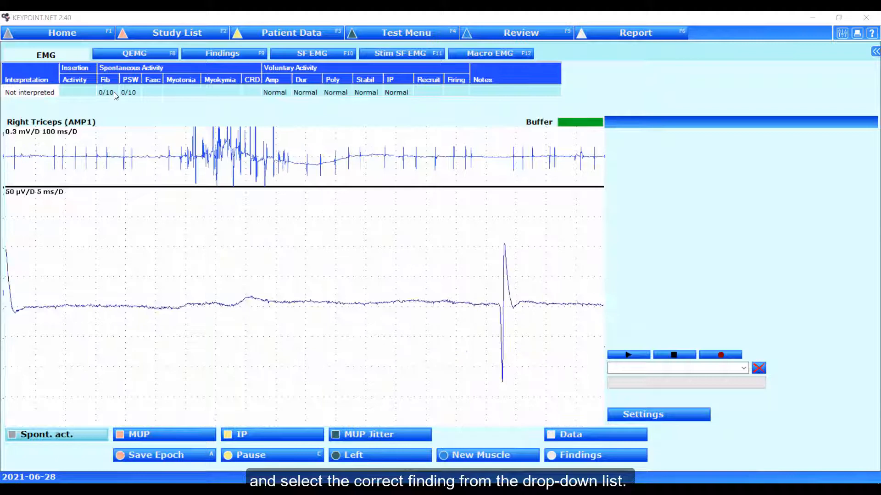
Record fibrillations as 1/10 for the Right Triceps spontaneous activity
click(106, 92)
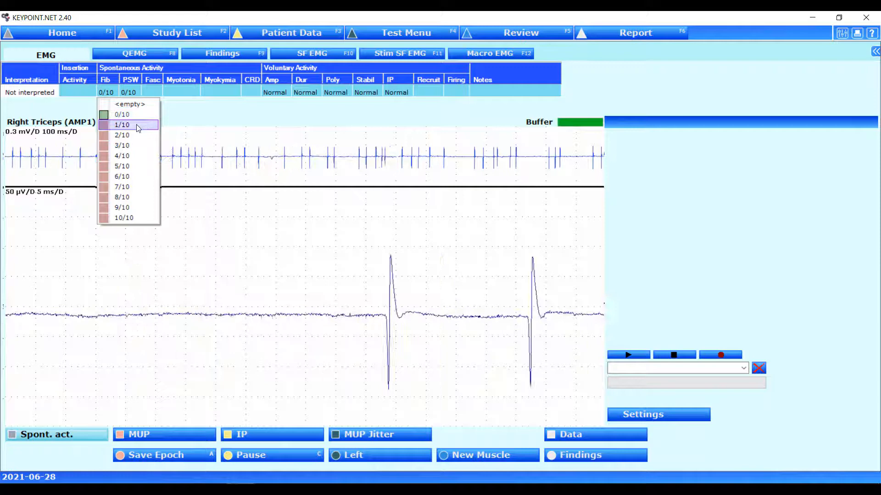
click(121, 124)
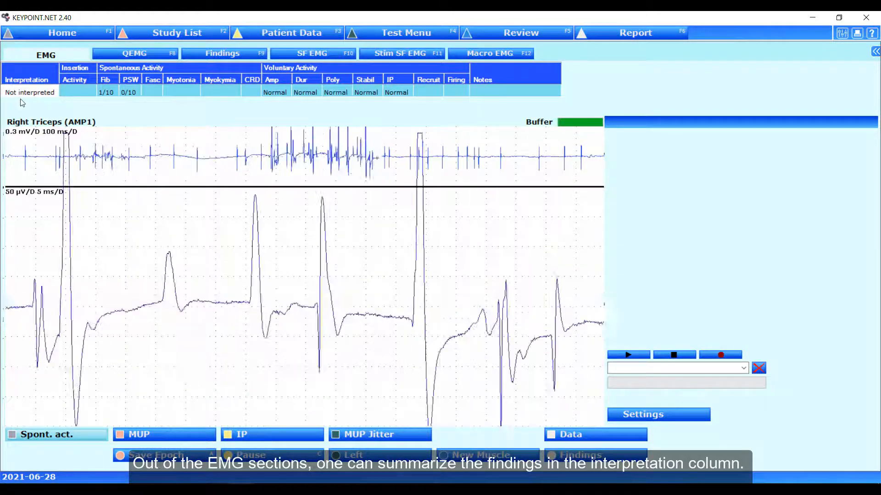
Set the Right Triceps interpretation to Normal
click(30, 92)
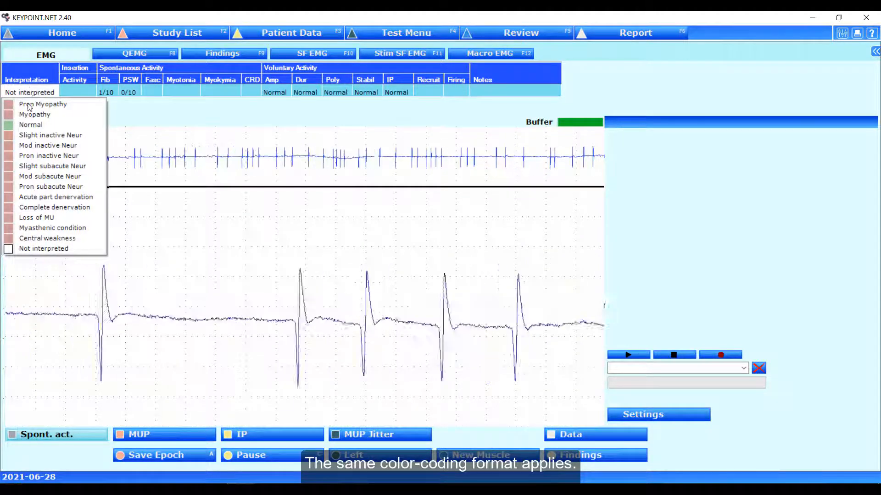
click(30, 124)
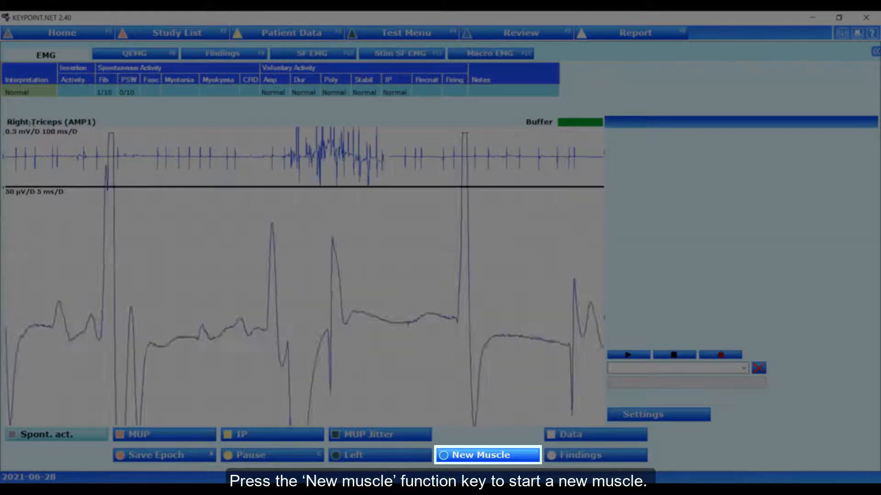
Start a new muscle so Right Biceps is now under examination
click(487, 455)
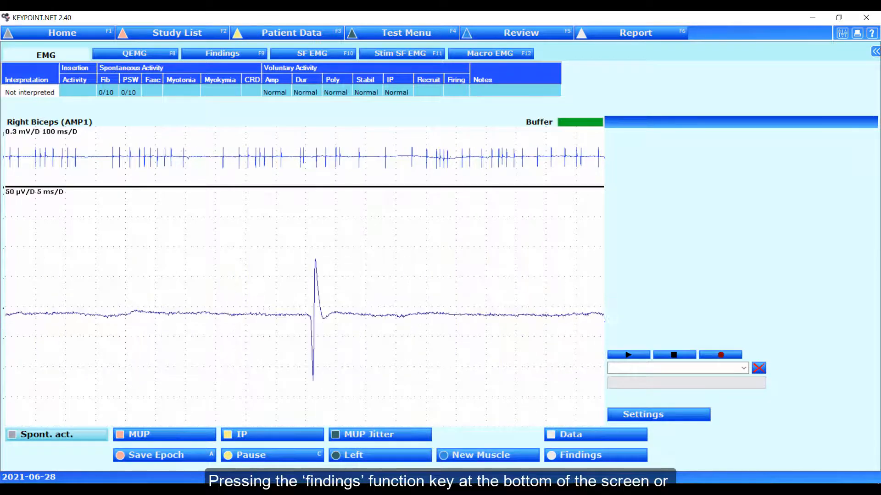
click(594, 455)
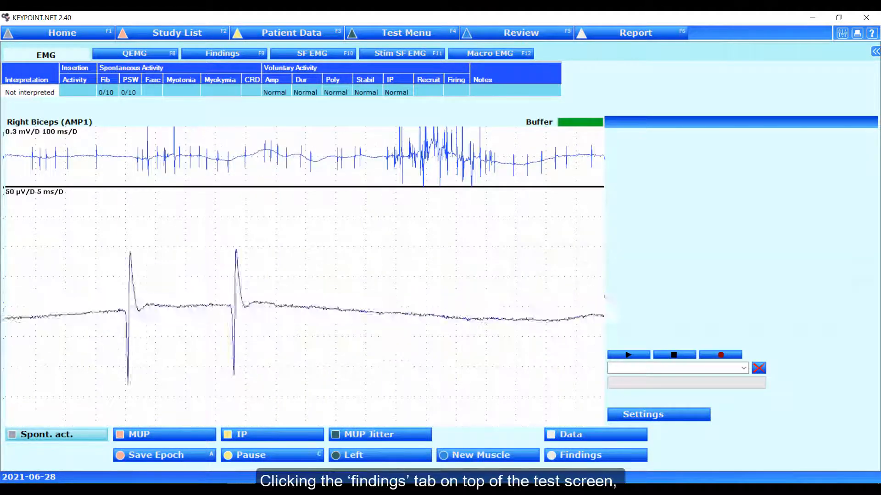
Show the Findings summary table listing all four examined muscles
click(222, 53)
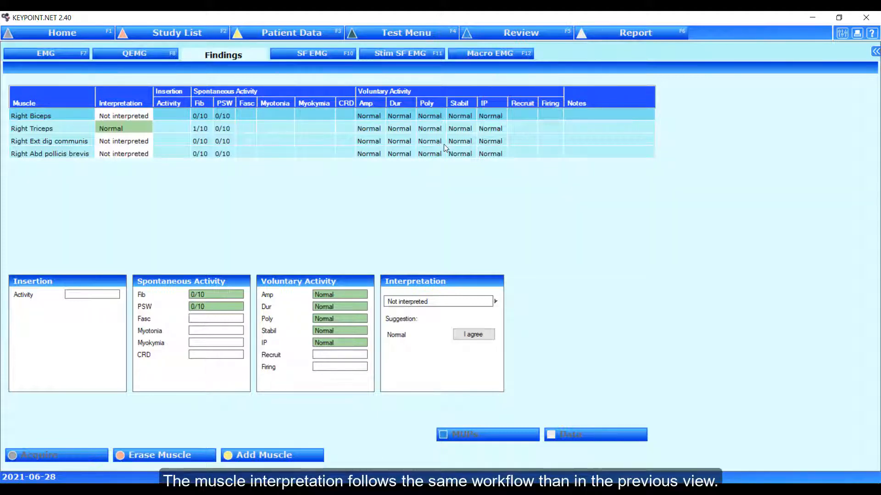
mouse_move(237, 148)
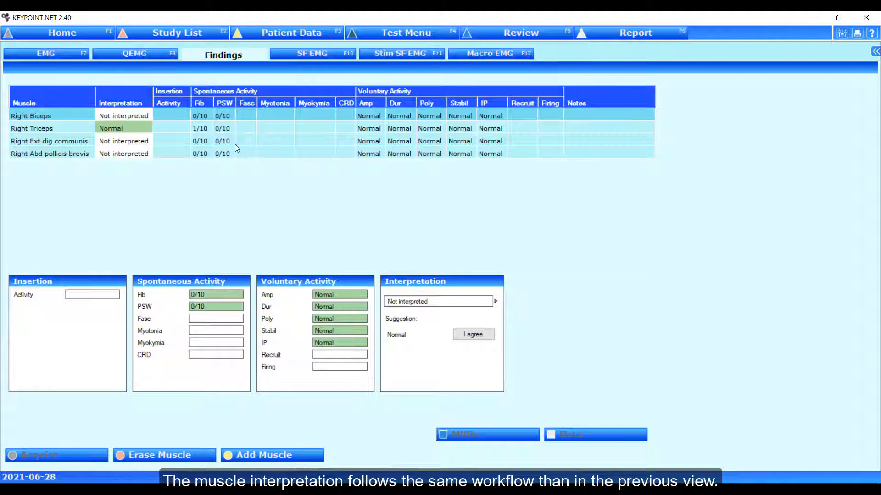
Set Right Abd pollicis brevis insertion activity to Normal
click(171, 154)
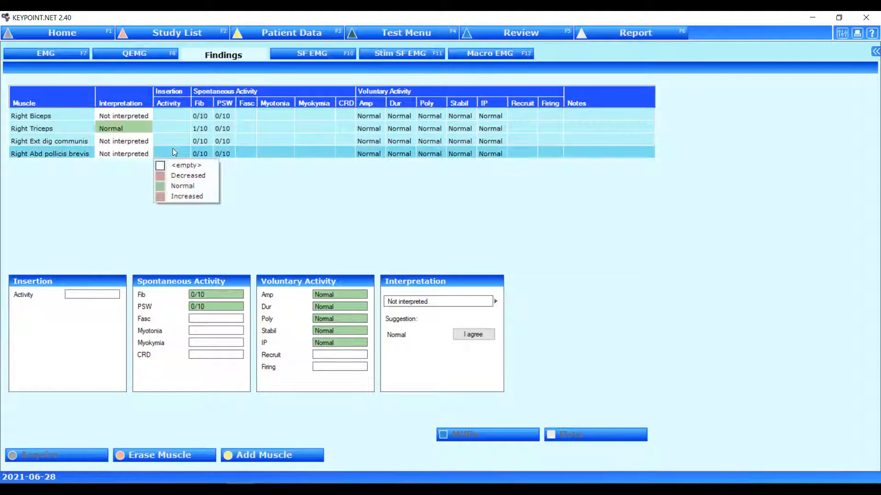
click(181, 185)
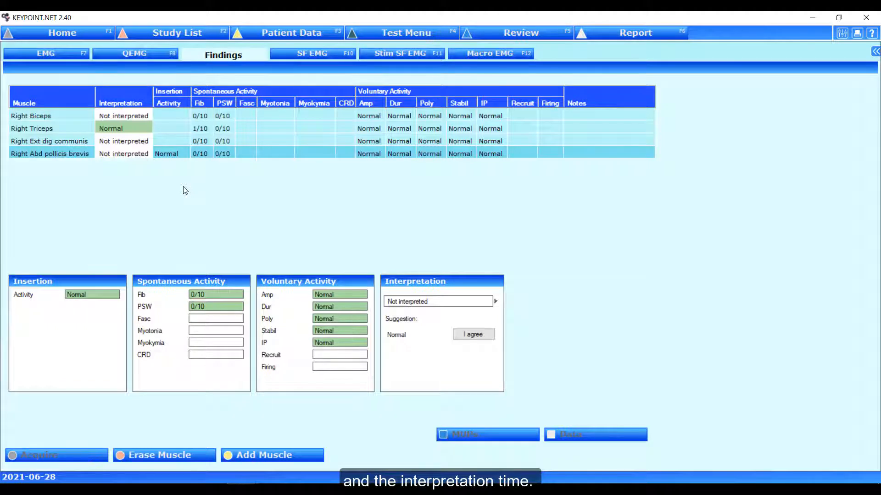
mouse_move(177, 119)
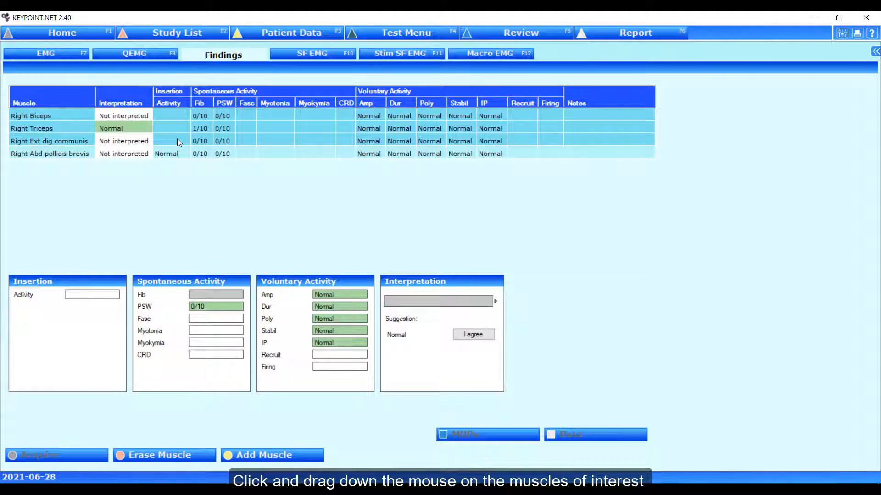
Mark insertion activity Normal for Right Biceps, Triceps and Ext dig communis, then select Abd pollicis brevis
click(172, 142)
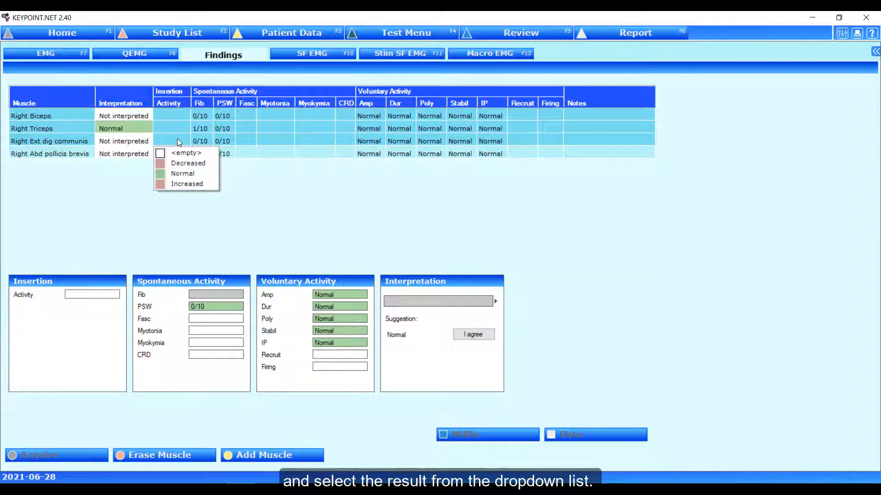
mouse_move(183, 173)
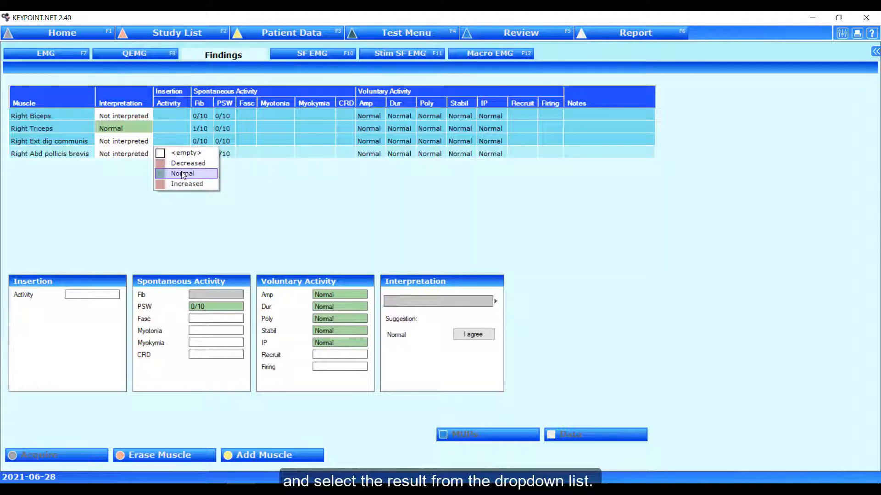
click(183, 174)
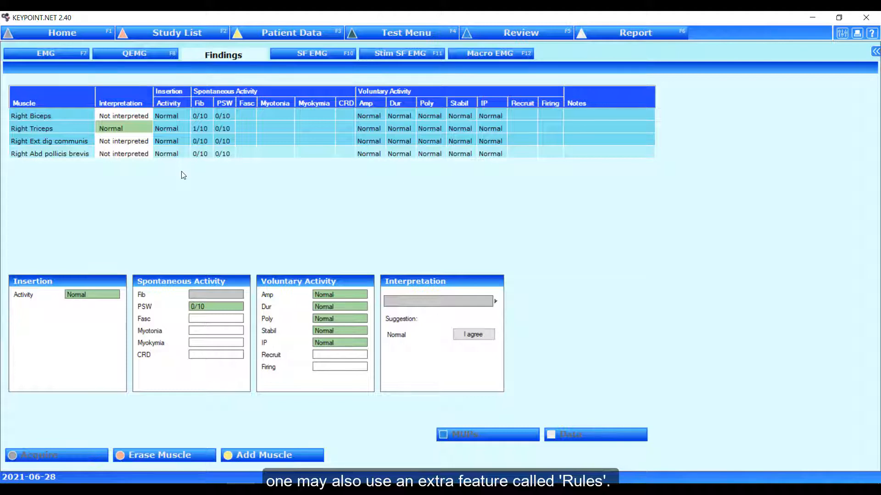
click(50, 154)
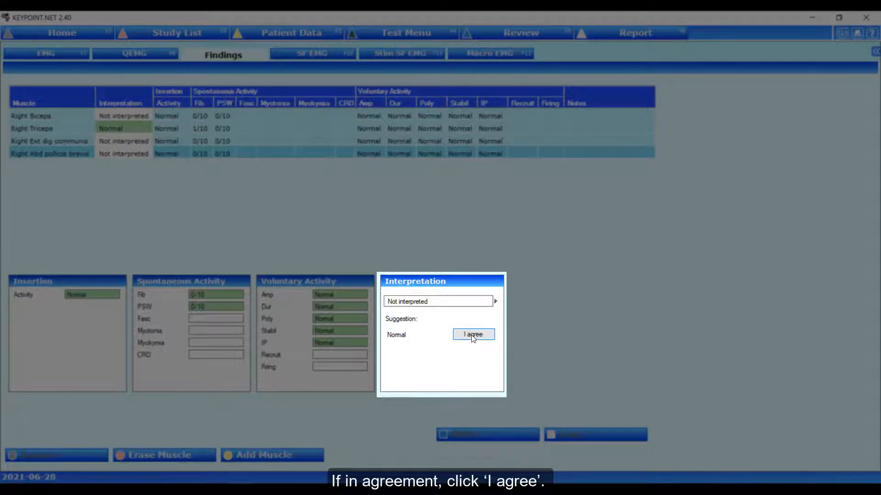
Accept the suggested Normal interpretation for Right Abd pollicis brevis via 'I agree'
click(474, 333)
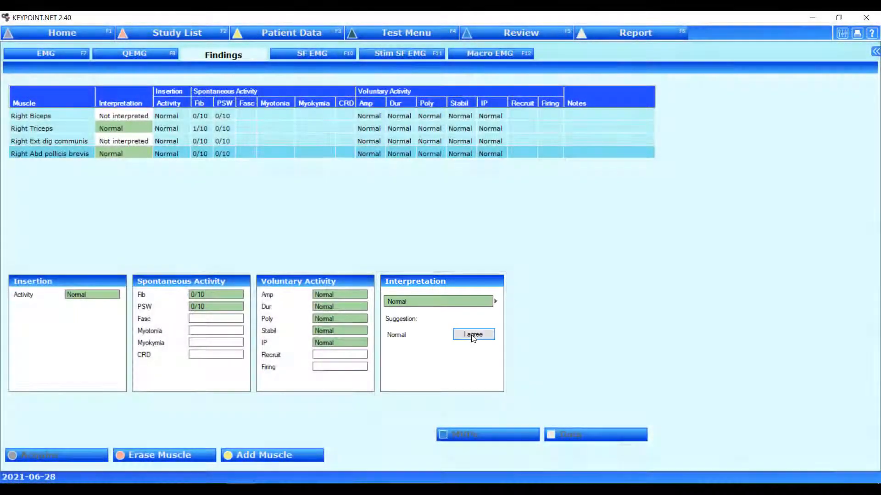
click(474, 333)
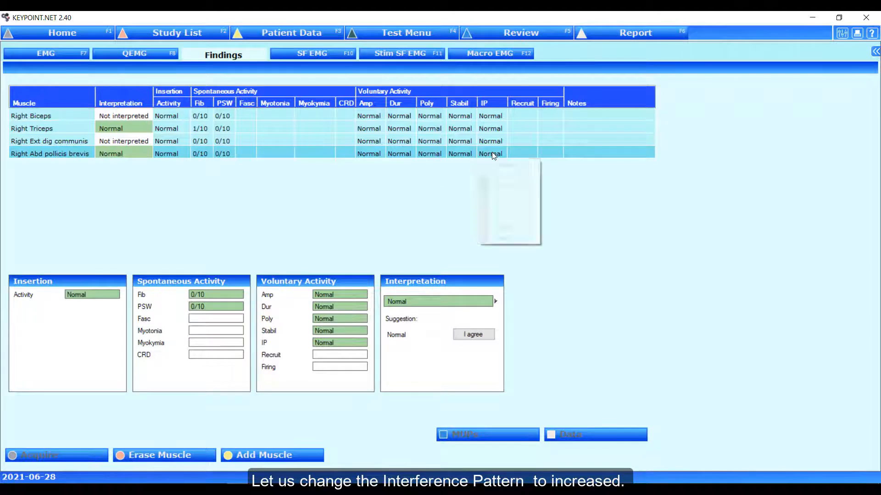
Set Abd pollicis brevis interference pattern to increased (+) and accept the Myopathy suggestion
click(490, 153)
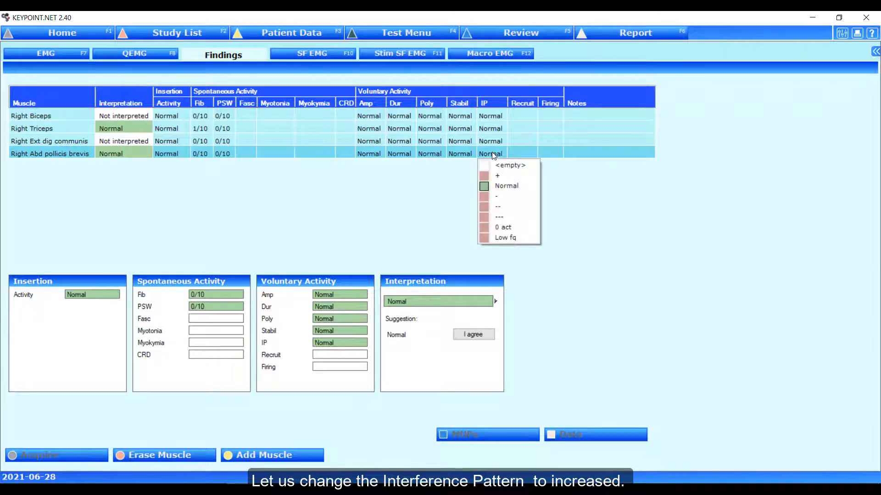
click(497, 175)
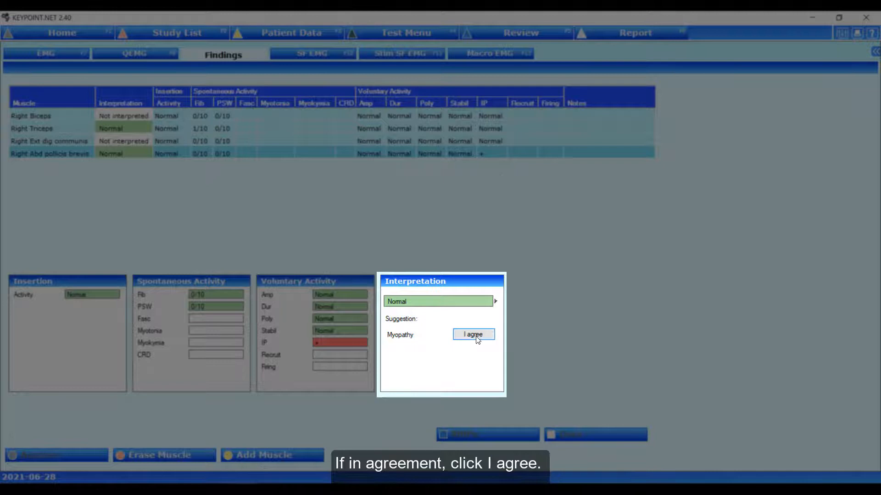
click(474, 334)
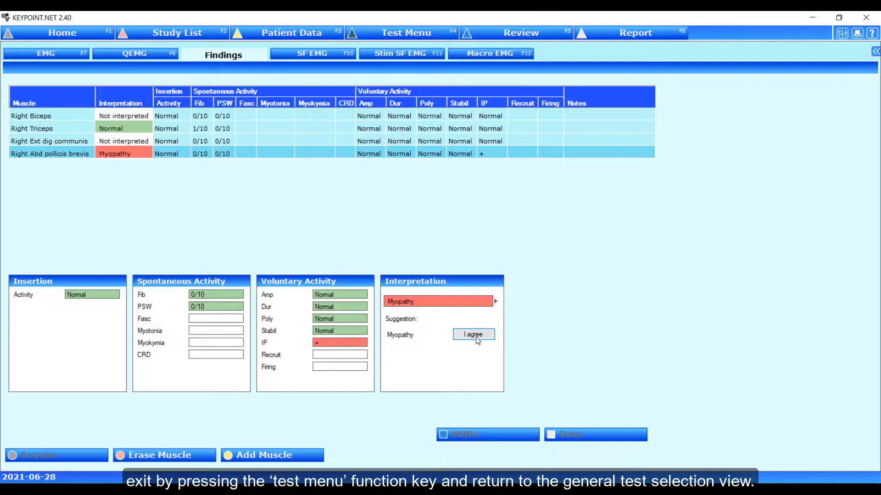
click(405, 33)
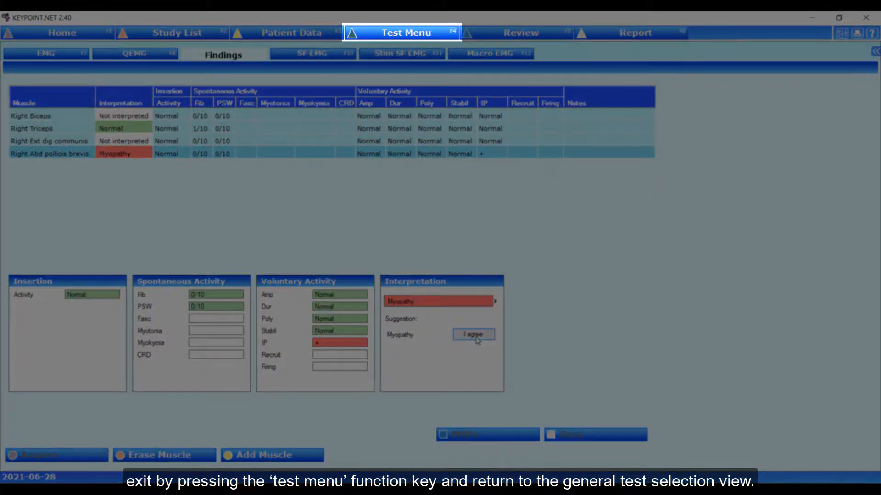